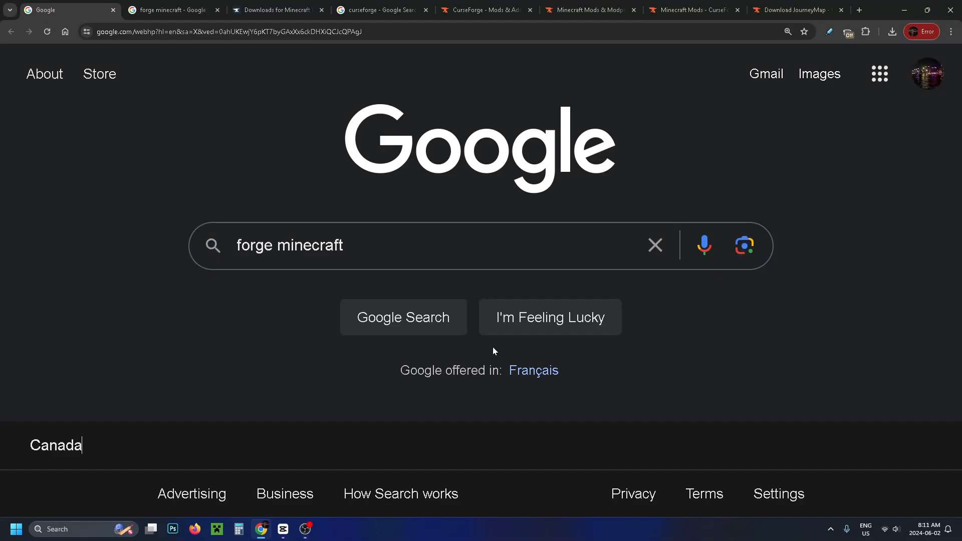
{"action": "mouse_move", "coordinate": [478, 189]}
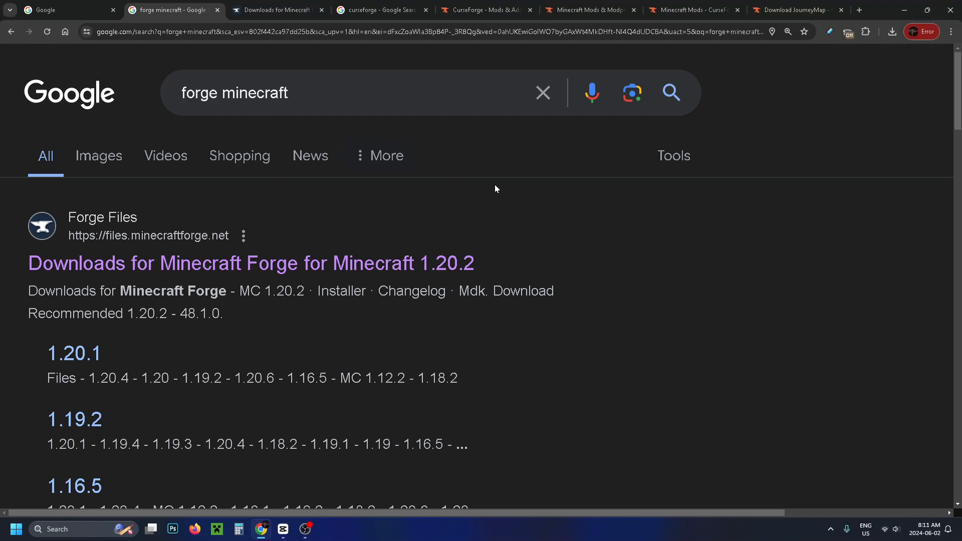
{"action": "mouse_move", "coordinate": [175, 263]}
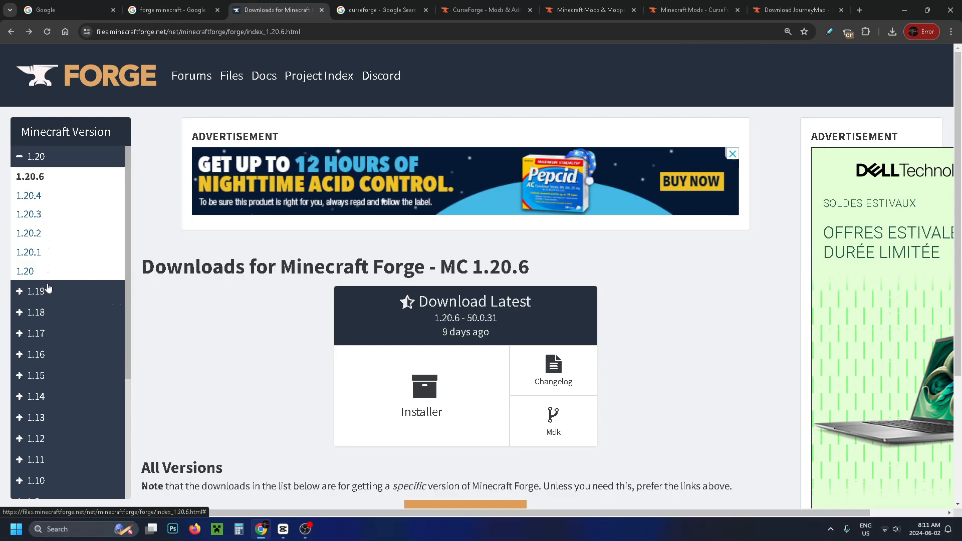
{"action": "mouse_move", "coordinate": [52, 316]}
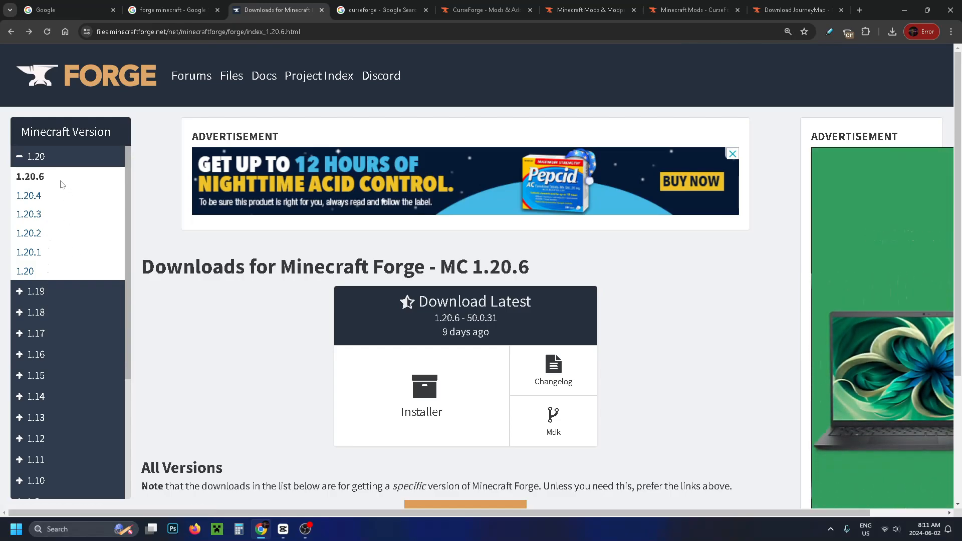
Step: Launch the downloaded Forge 1.20.6-50.0.31 installer jar from Chrome's recent downloads
{"action": "scroll", "scroll_direction": "down", "scroll_amount": 3}
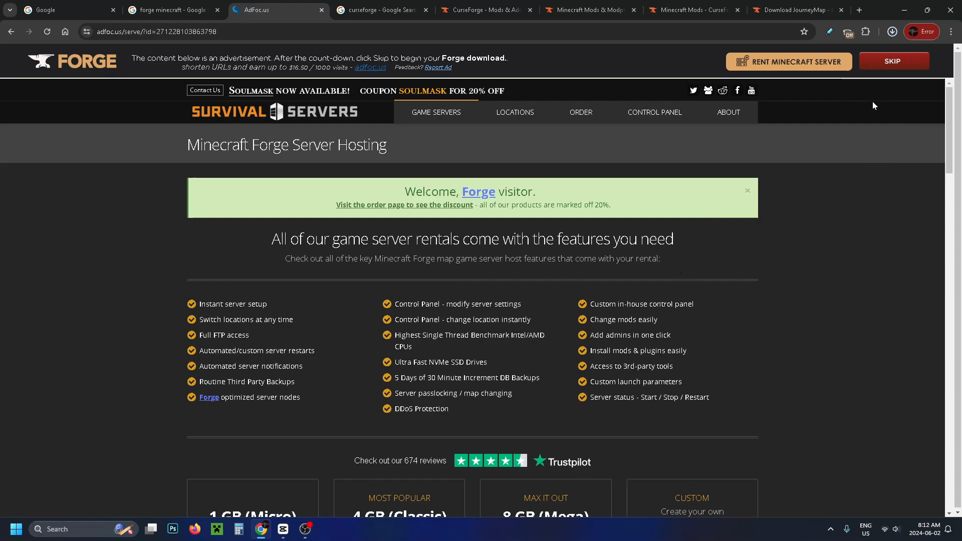
{"action": "left_click", "coordinate": [892, 31]}
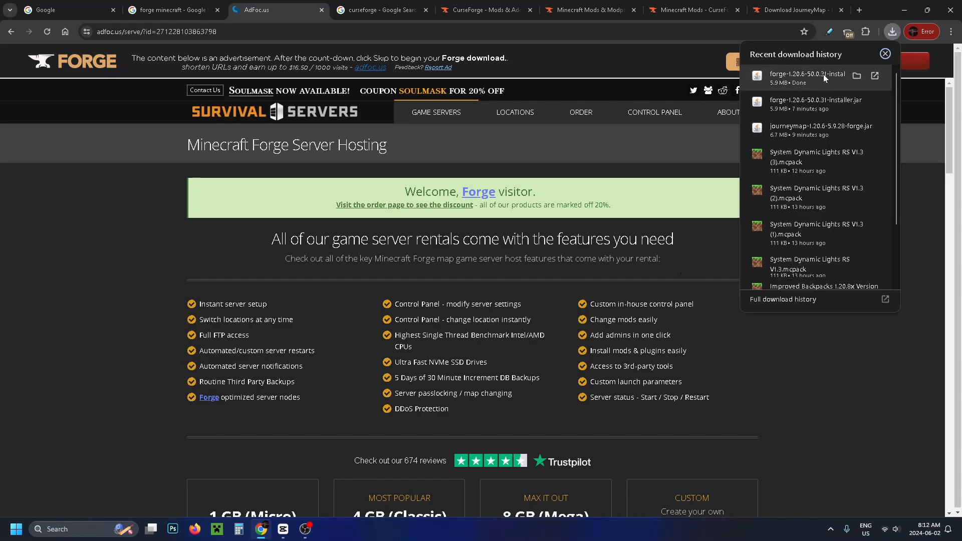
{"action": "double_click", "coordinate": [807, 78]}
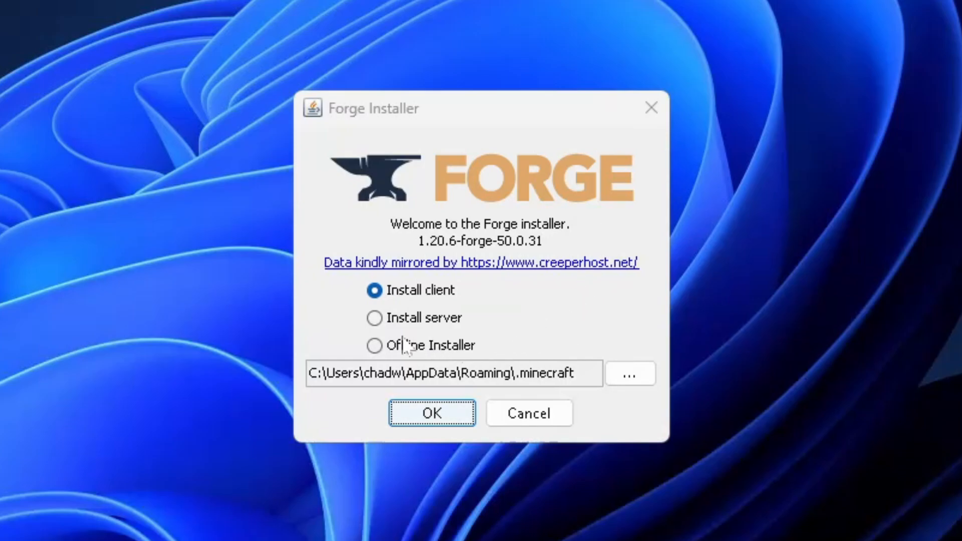
{"action": "mouse_move", "coordinate": [442, 427]}
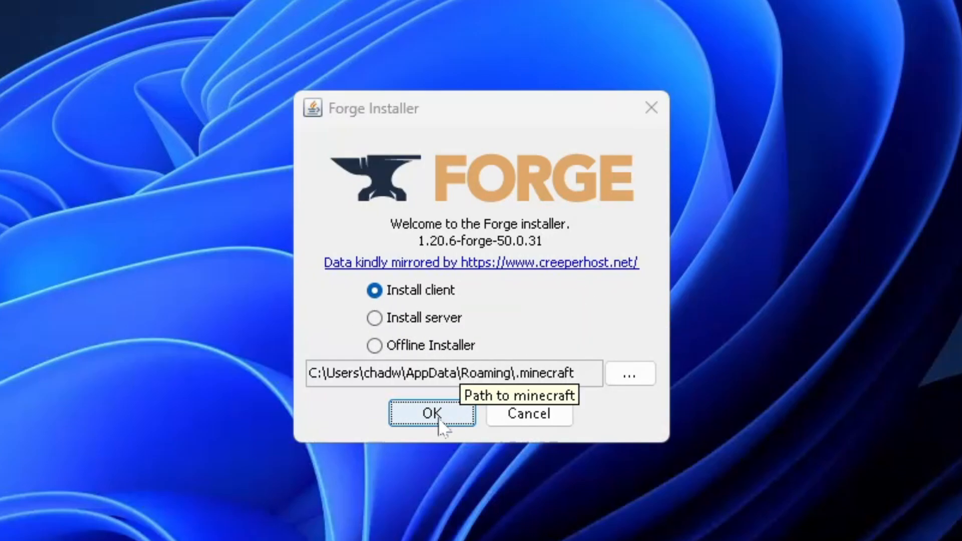
Step: Install the Forge 1.20.6-50.0.31 client into .minecraft and acknowledge the Complete notice
{"action": "left_click", "coordinate": [431, 412]}
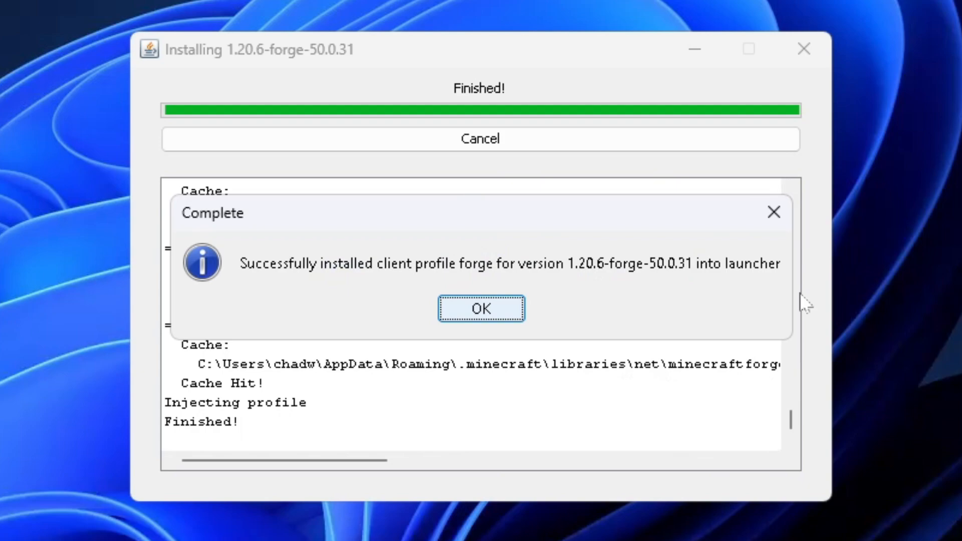
{"action": "mouse_move", "coordinate": [542, 350]}
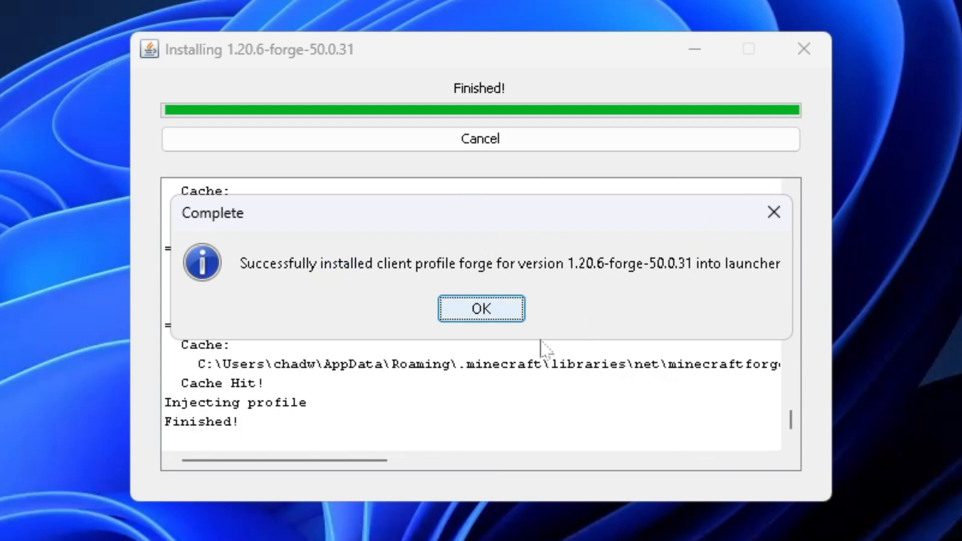
{"action": "left_click", "coordinate": [481, 308]}
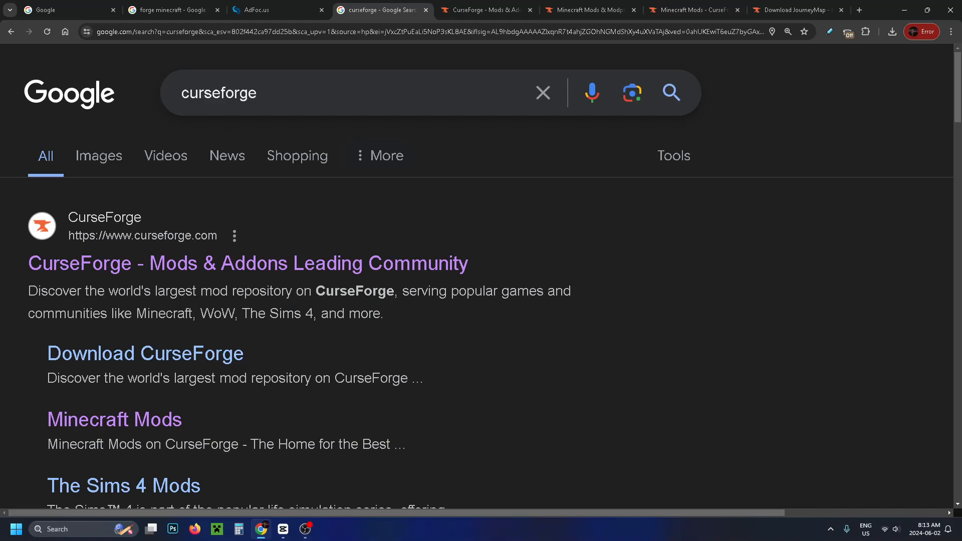
{"action": "mouse_move", "coordinate": [222, 126]}
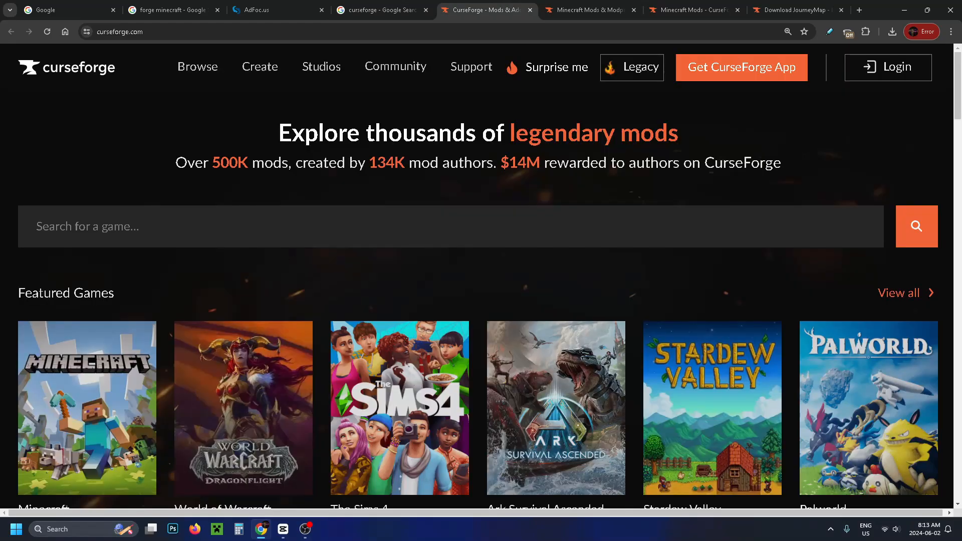
Step: Go to the Minecraft tile under Featured Games to reach the Minecraft Mods page
{"action": "scroll", "scroll_direction": "down", "scroll_amount": 3}
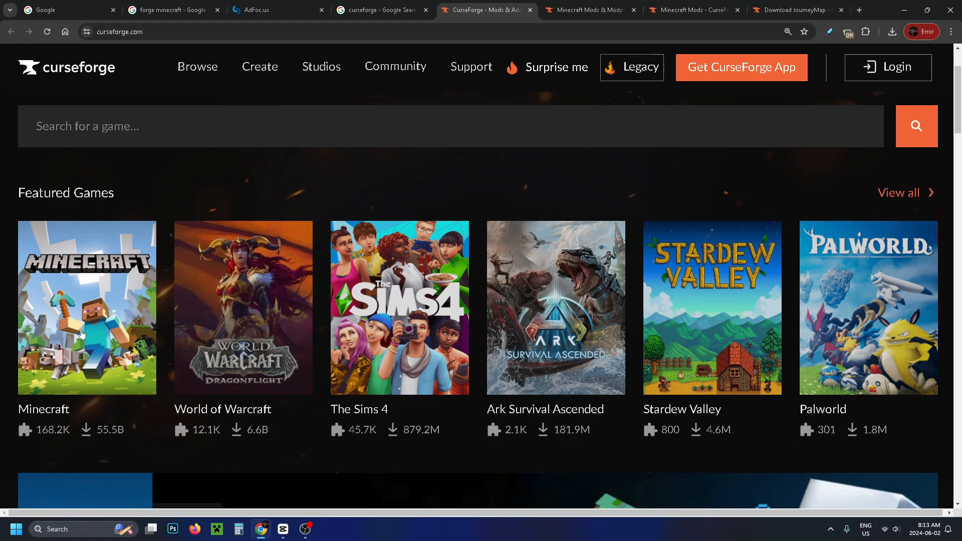
{"action": "left_click", "coordinate": [87, 307]}
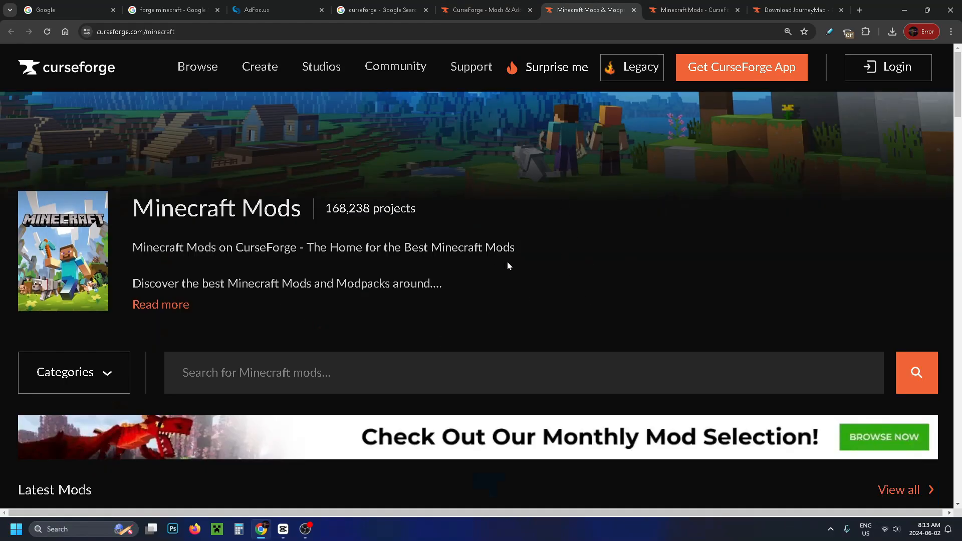
Step: Filter the mods list to the Forge loader and game version 1.20.6, leaving 598 projects
{"action": "scroll", "scroll_direction": "down", "scroll_amount": 3}
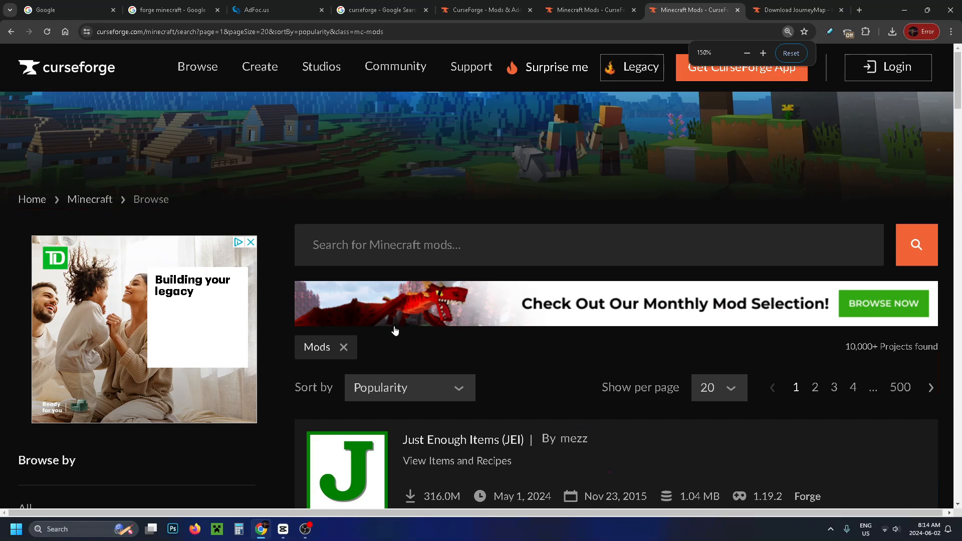
{"action": "scroll", "scroll_direction": "down", "scroll_amount": 3}
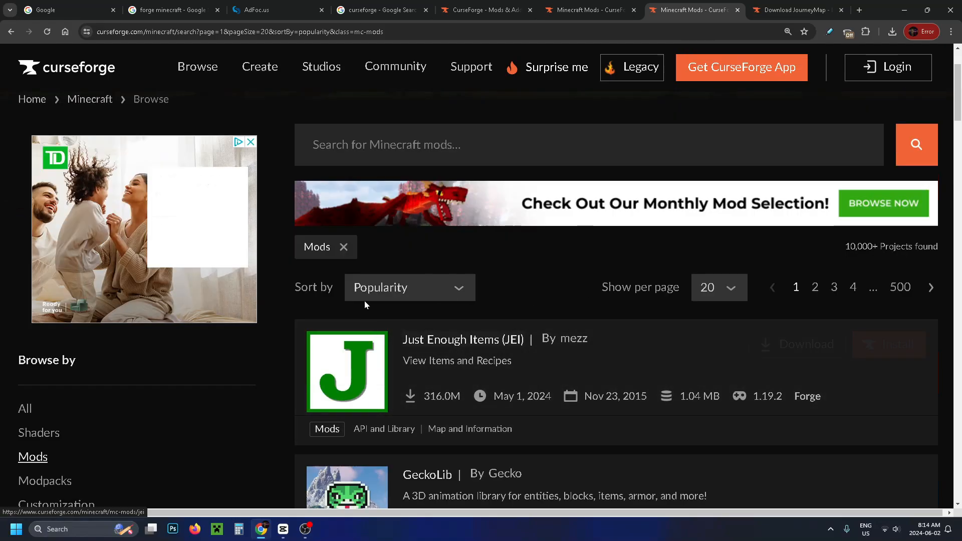
{"action": "scroll", "scroll_direction": "down", "scroll_amount": 3}
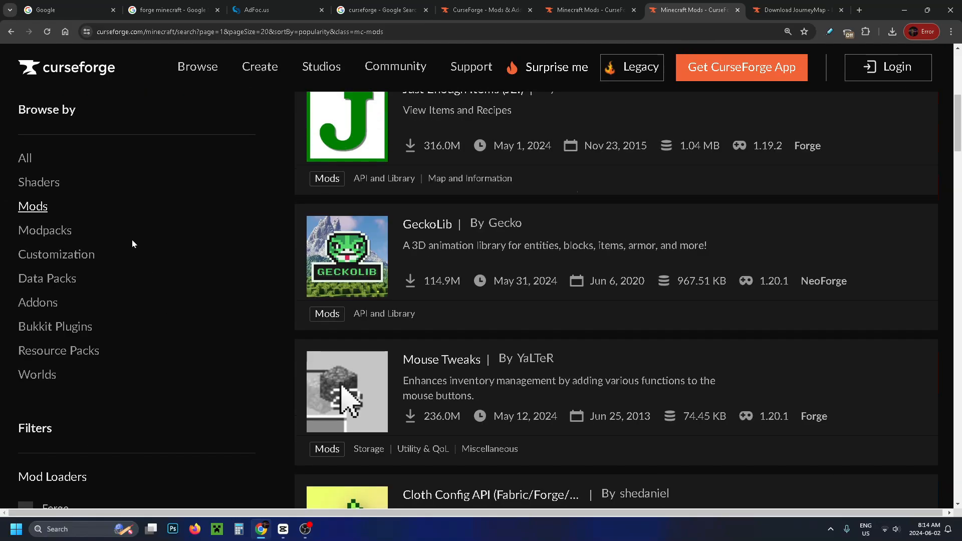
{"action": "scroll", "scroll_direction": "down", "scroll_amount": 3}
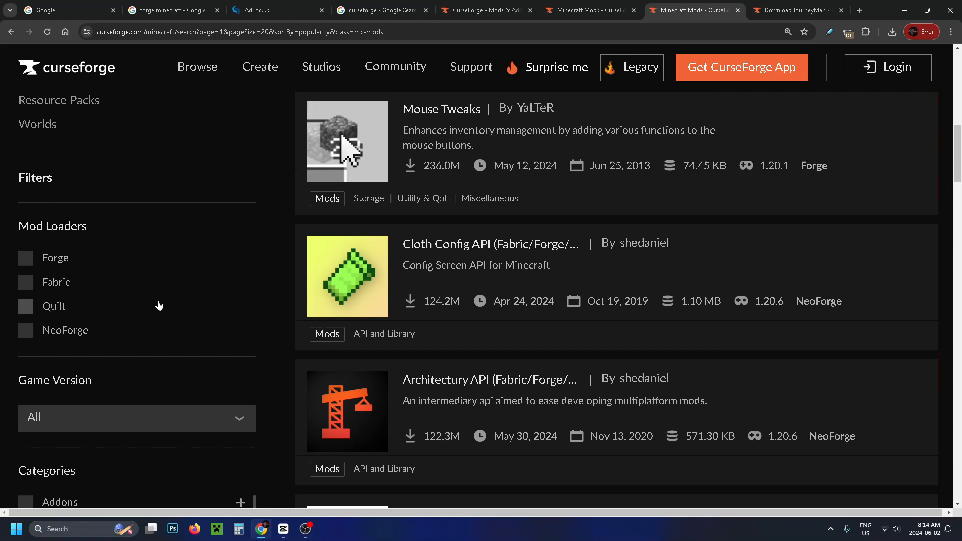
{"action": "left_click", "coordinate": [25, 258]}
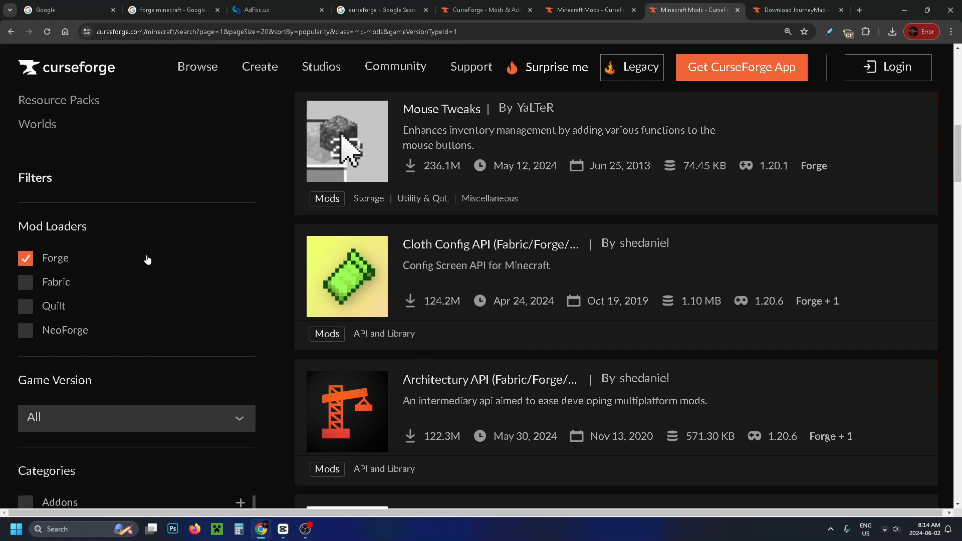
{"action": "scroll", "scroll_direction": "down", "scroll_amount": 3}
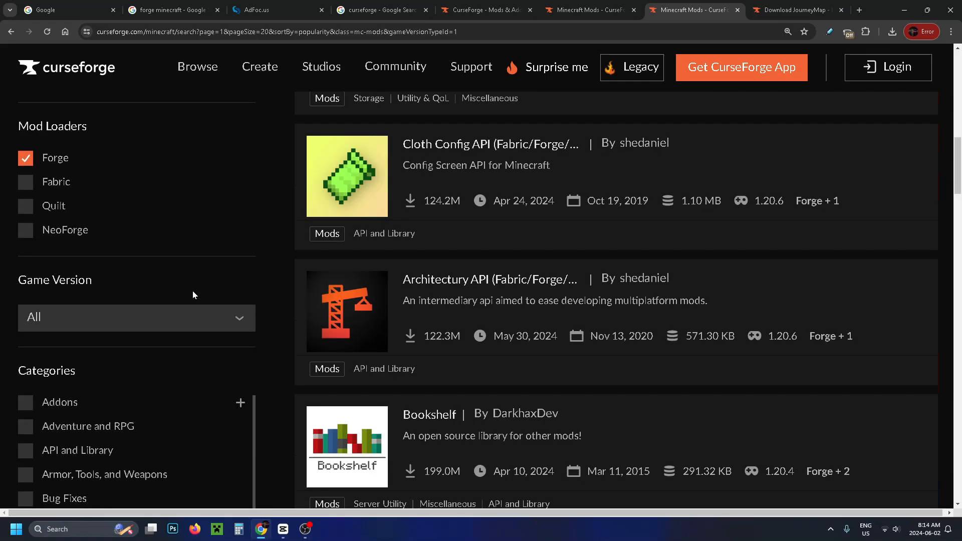
{"action": "left_click", "coordinate": [136, 317]}
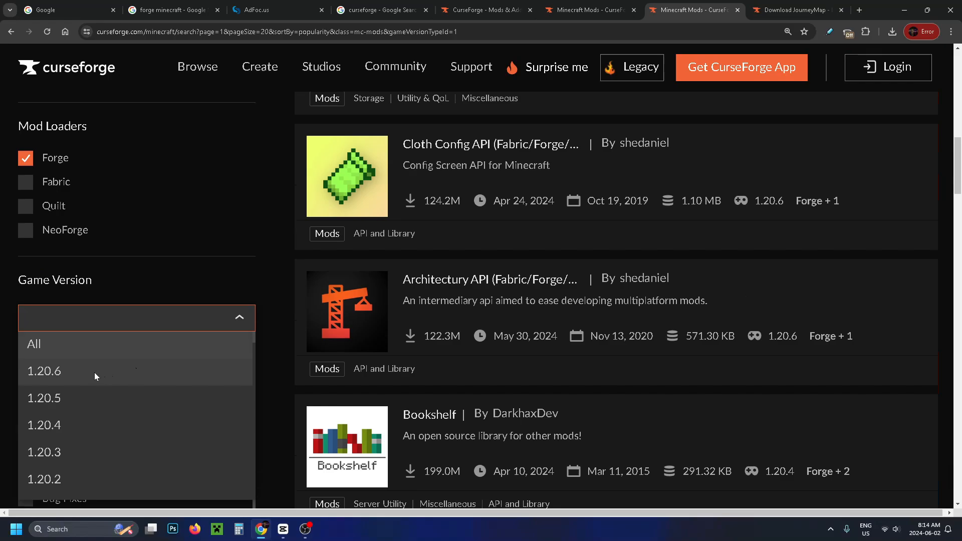
{"action": "left_click", "coordinate": [43, 370]}
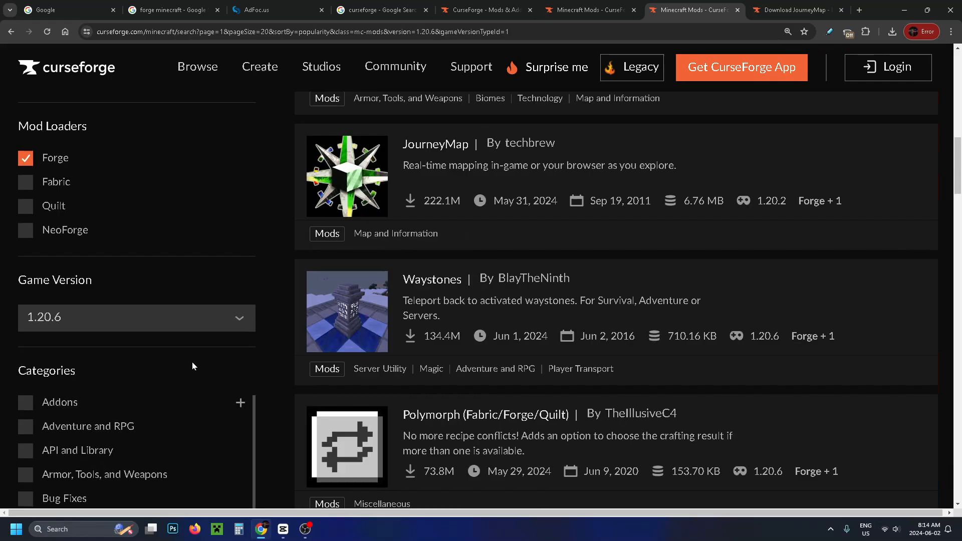
{"action": "scroll", "scroll_direction": "up", "scroll_amount": 3}
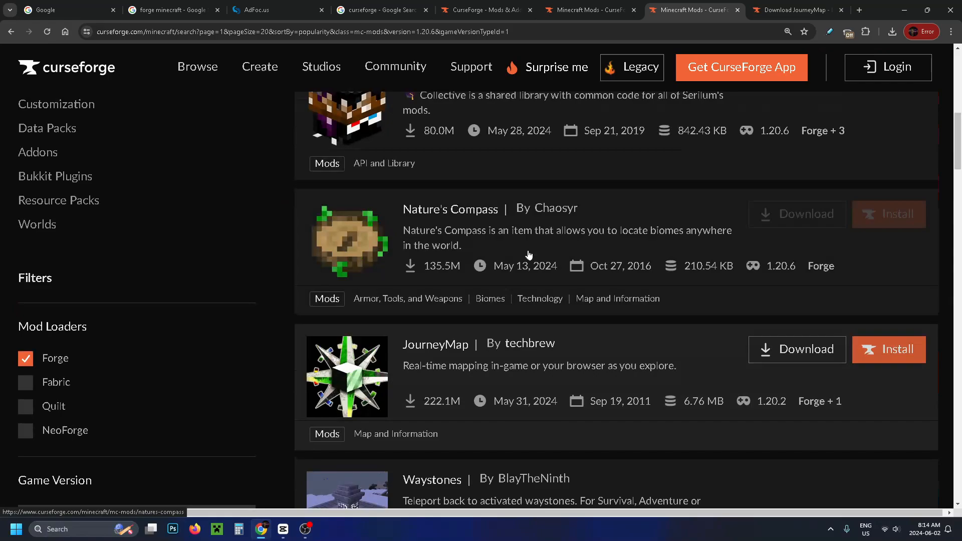
{"action": "scroll", "scroll_direction": "up", "scroll_amount": 3}
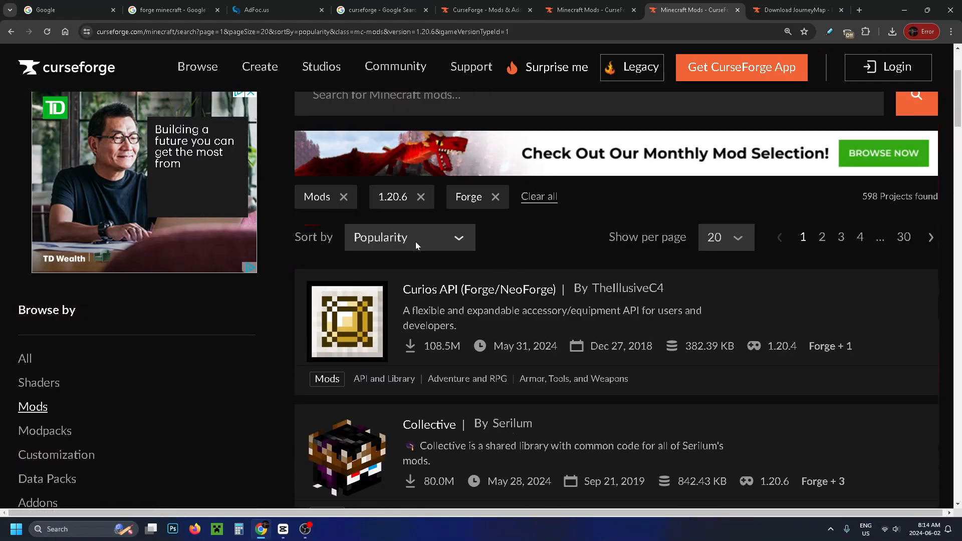
{"action": "left_click", "coordinate": [408, 237]}
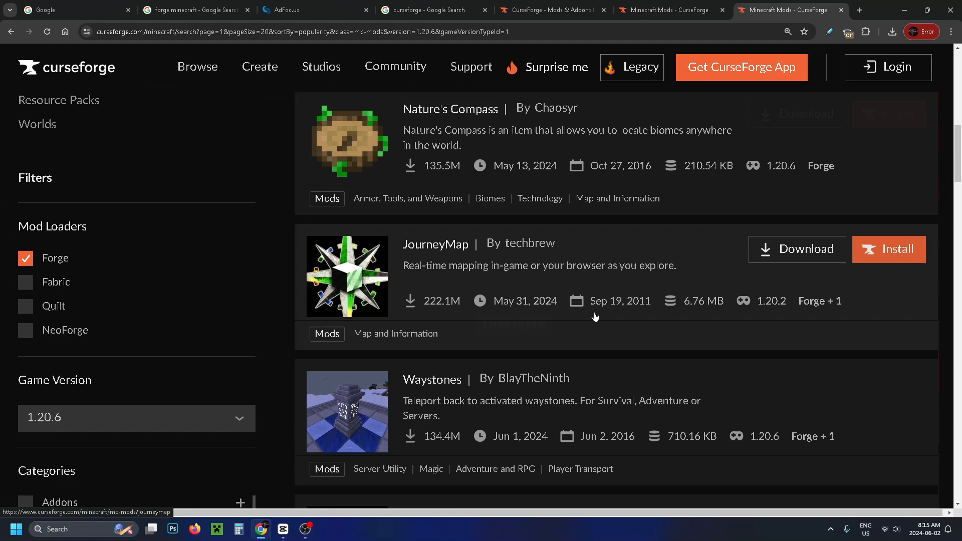
{"action": "mouse_move", "coordinate": [436, 248]}
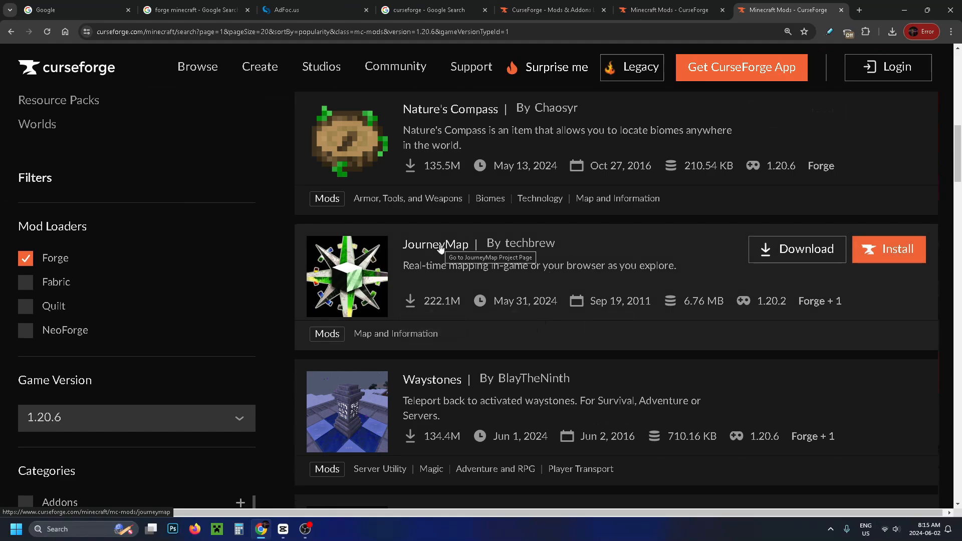
Step: Go to the JourneyMap project page and show its Files list
{"action": "left_click", "coordinate": [435, 243]}
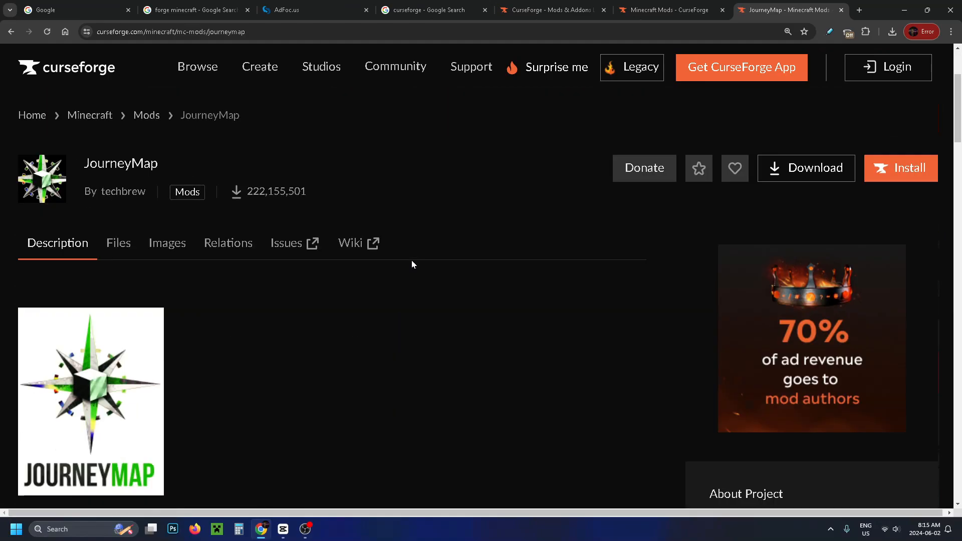
{"action": "scroll", "scroll_direction": "down", "scroll_amount": 3}
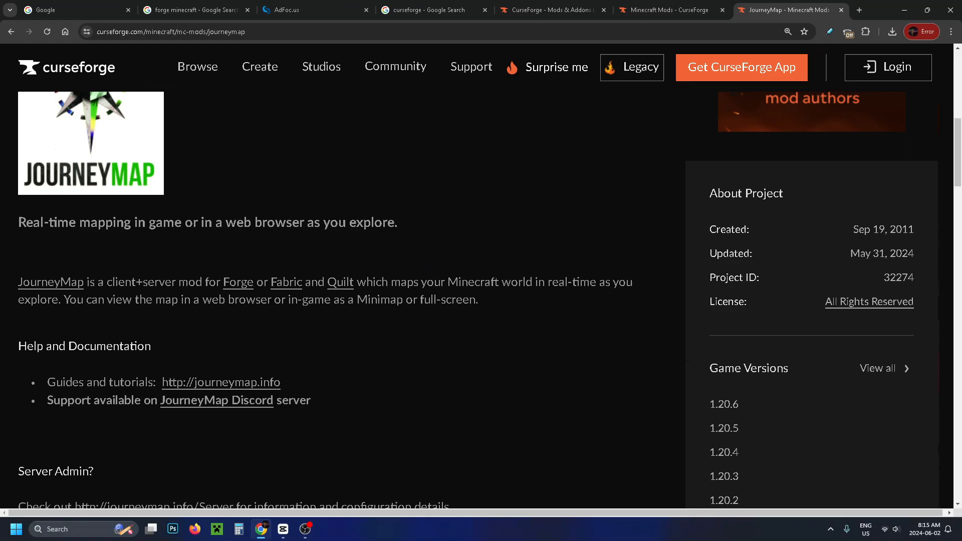
{"action": "scroll", "scroll_direction": "up", "scroll_amount": 3}
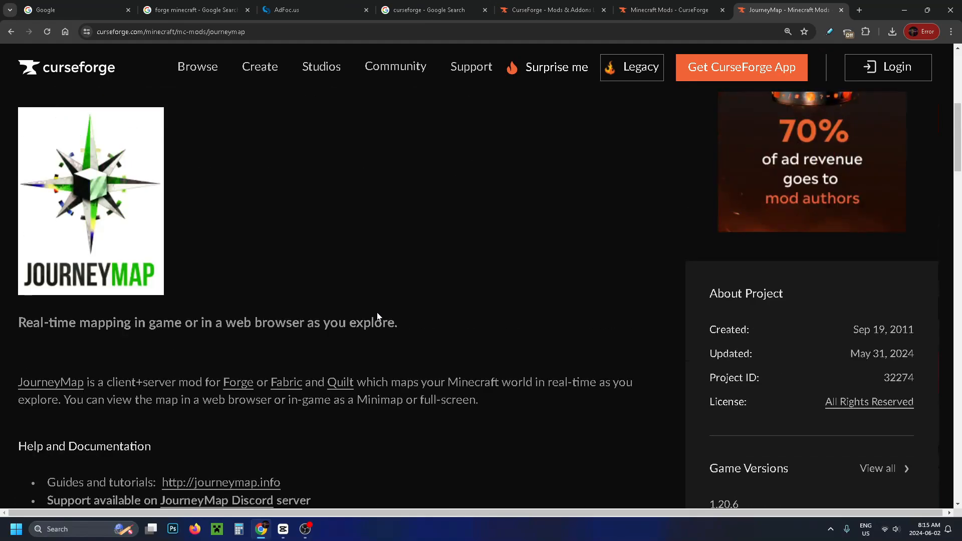
{"action": "scroll", "scroll_direction": "up", "scroll_amount": 3}
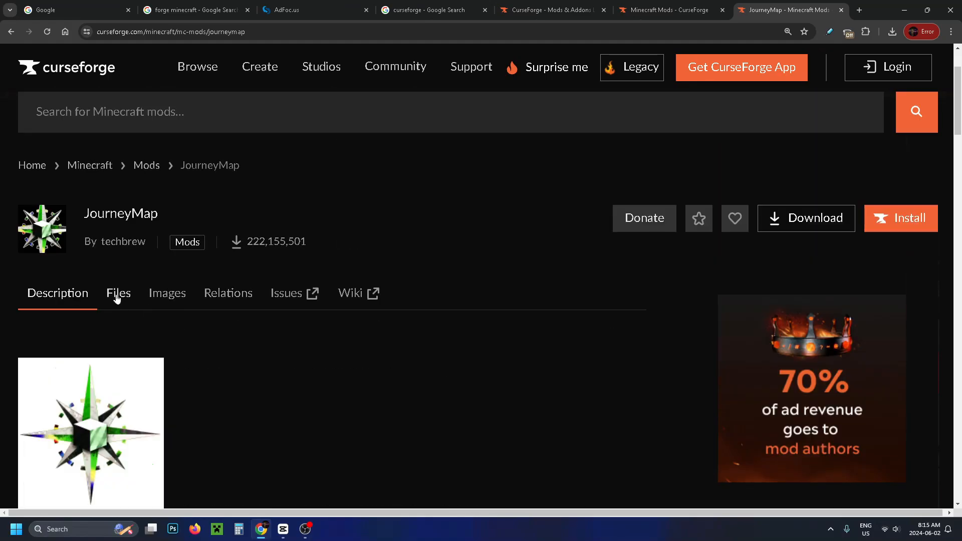
{"action": "left_click", "coordinate": [117, 293]}
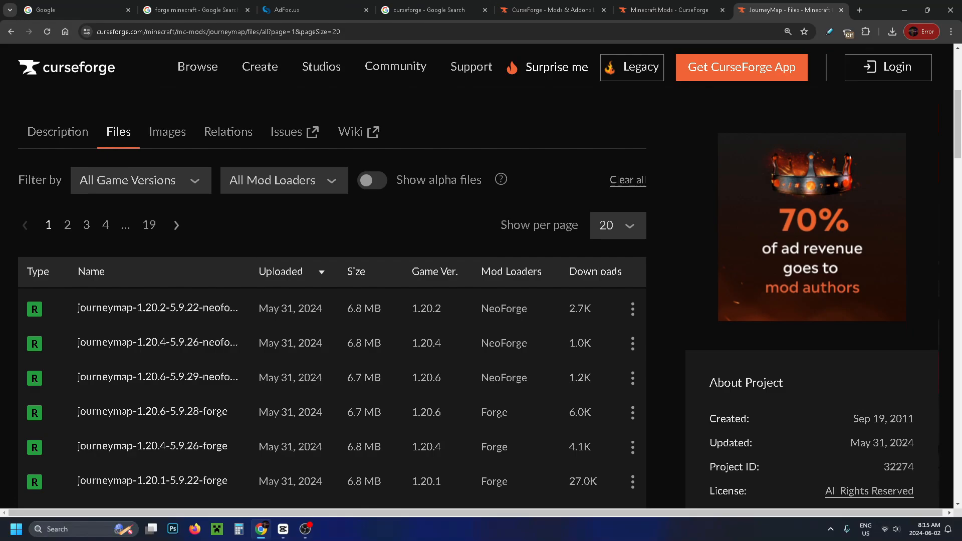
Step: Filter files to 1.20.6 Forge builds and bring up options for journeymap-1.20.6-5.9.28-forge
{"action": "left_click", "coordinate": [141, 180]}
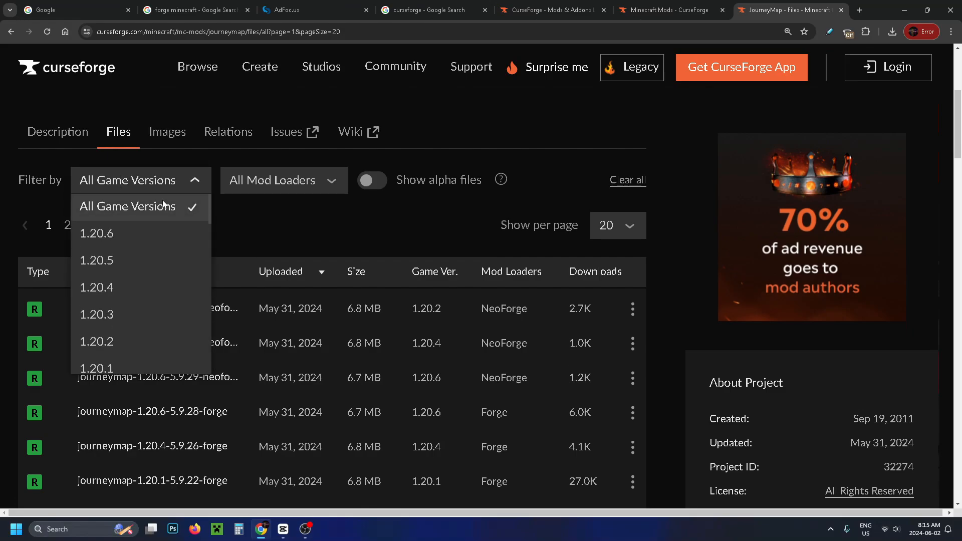
{"action": "mouse_move", "coordinate": [160, 241]}
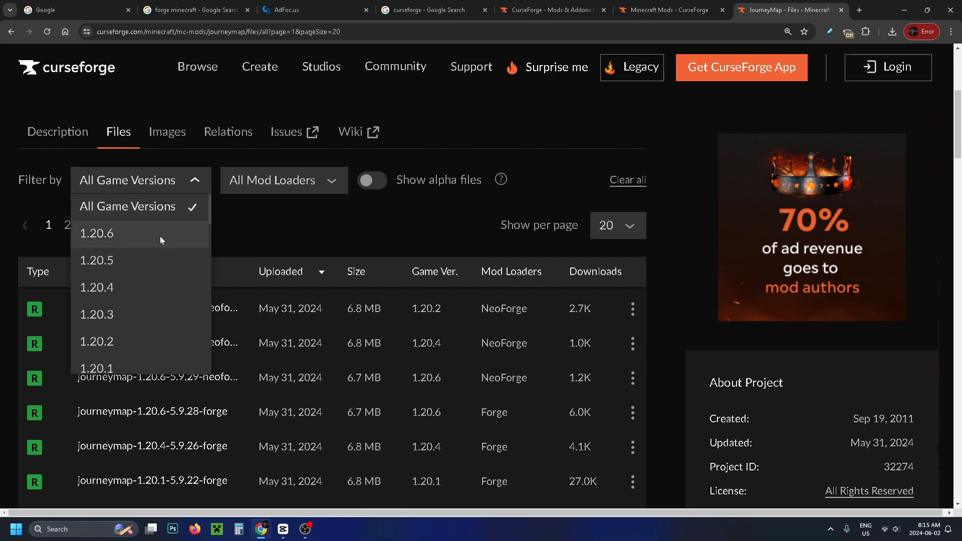
{"action": "left_click", "coordinate": [96, 233]}
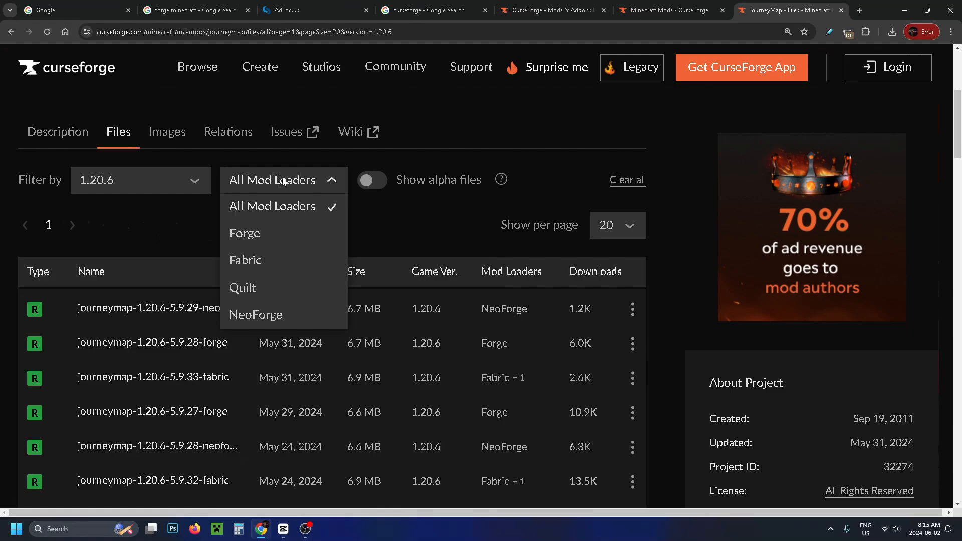
{"action": "left_click", "coordinate": [244, 233]}
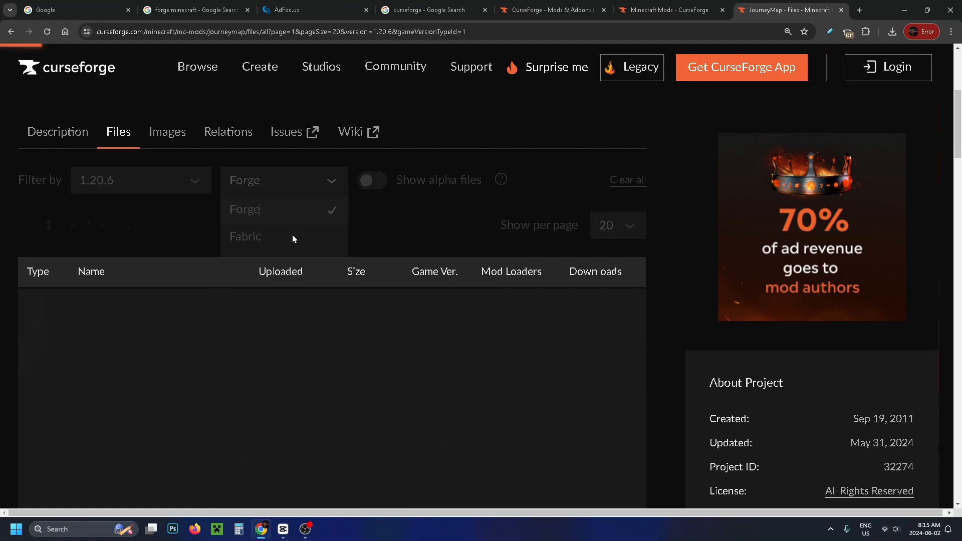
{"action": "left_click", "coordinate": [243, 210]}
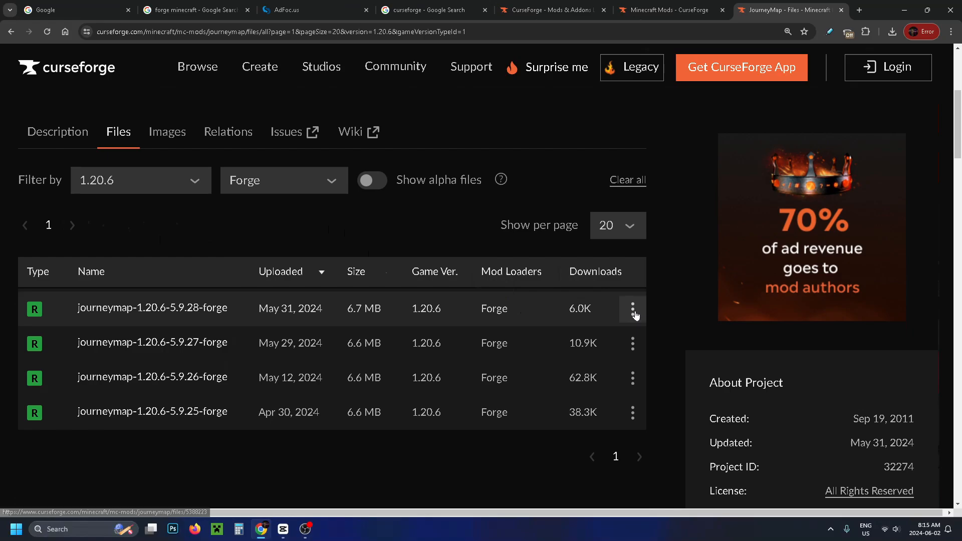
{"action": "left_click", "coordinate": [632, 309]}
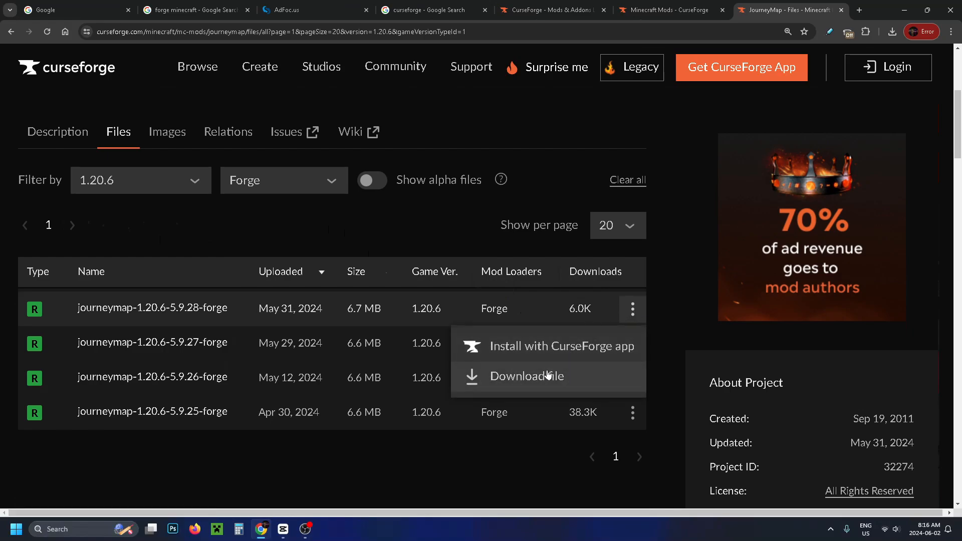
Step: Download the journeymap-1.20.6-5.9.28-forge file and check it in Chrome's downloads panel
{"action": "left_click", "coordinate": [526, 375]}
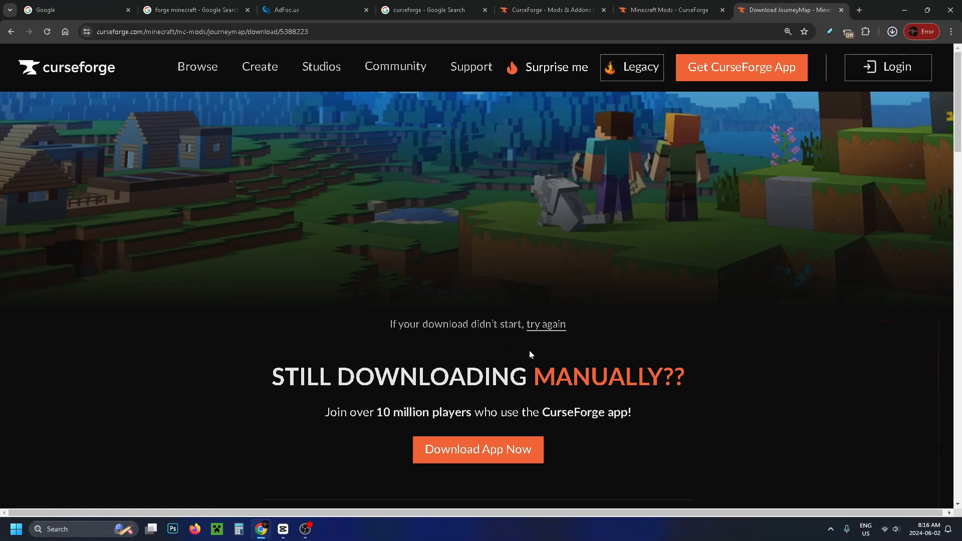
{"action": "mouse_move", "coordinate": [885, 39]}
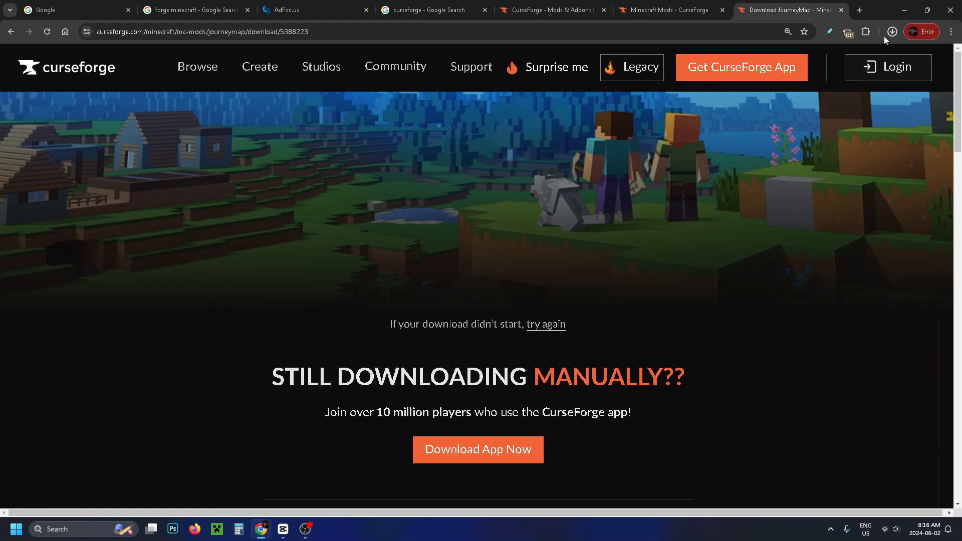
{"action": "left_click", "coordinate": [891, 31]}
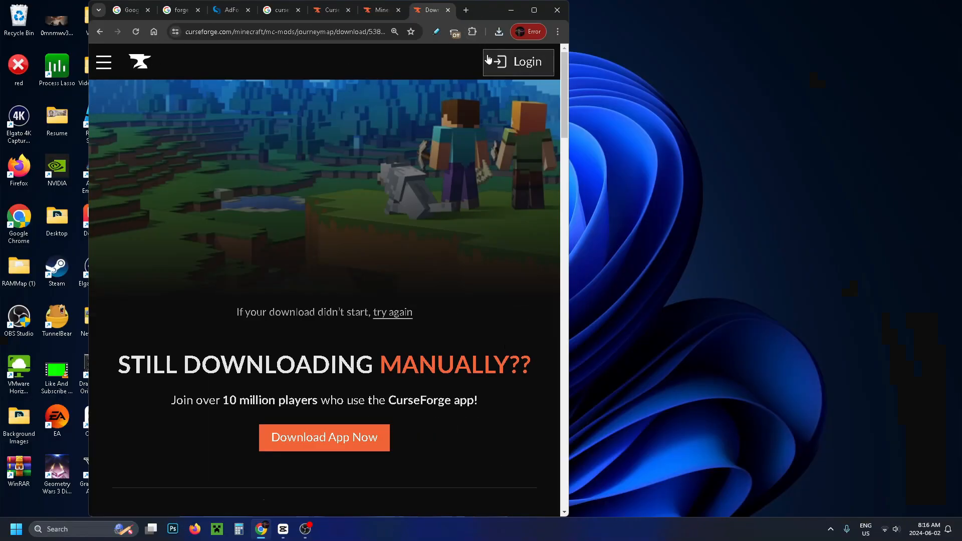
Step: Move the downloaded JourneyMap jar onto the desktop and minimize Chrome
{"action": "left_click", "coordinate": [499, 31]}
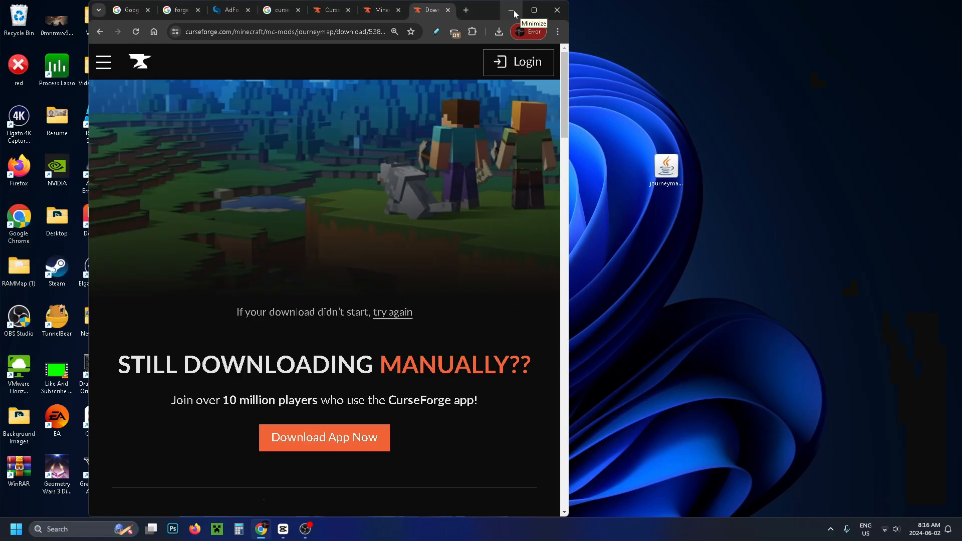
{"action": "left_click", "coordinate": [512, 10]}
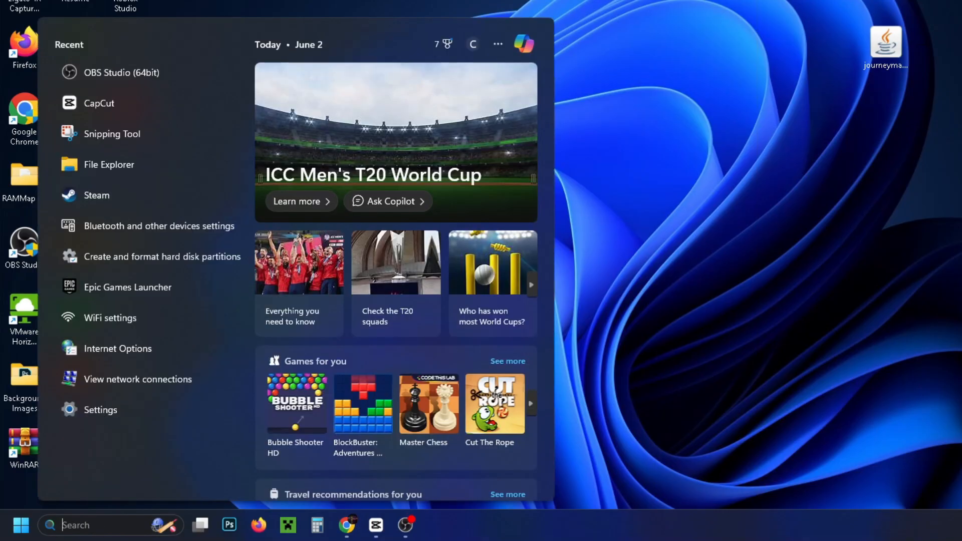
Step: Use Windows Run with 'appdata' to reach the AppData folder in File Explorer
{"action": "type", "text": "run"}
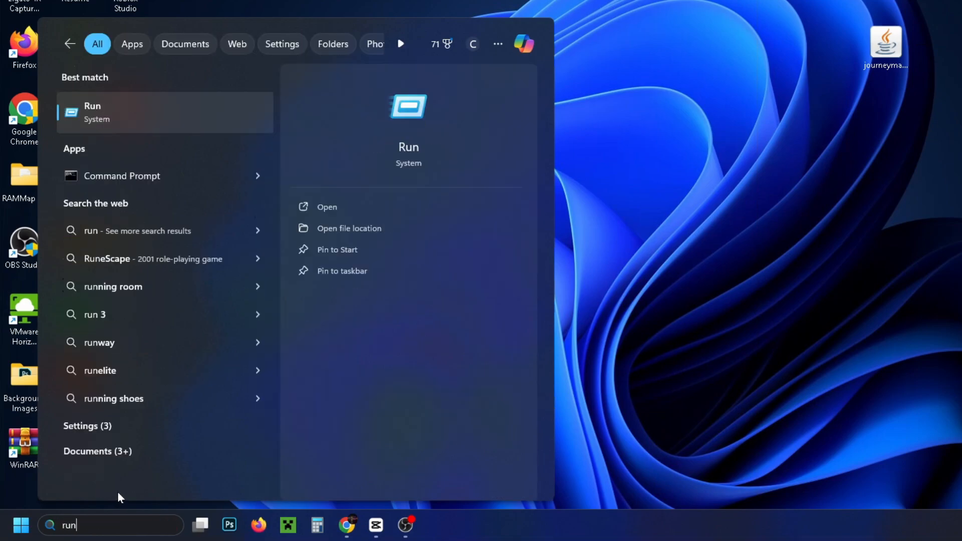
{"action": "left_click", "coordinate": [325, 207]}
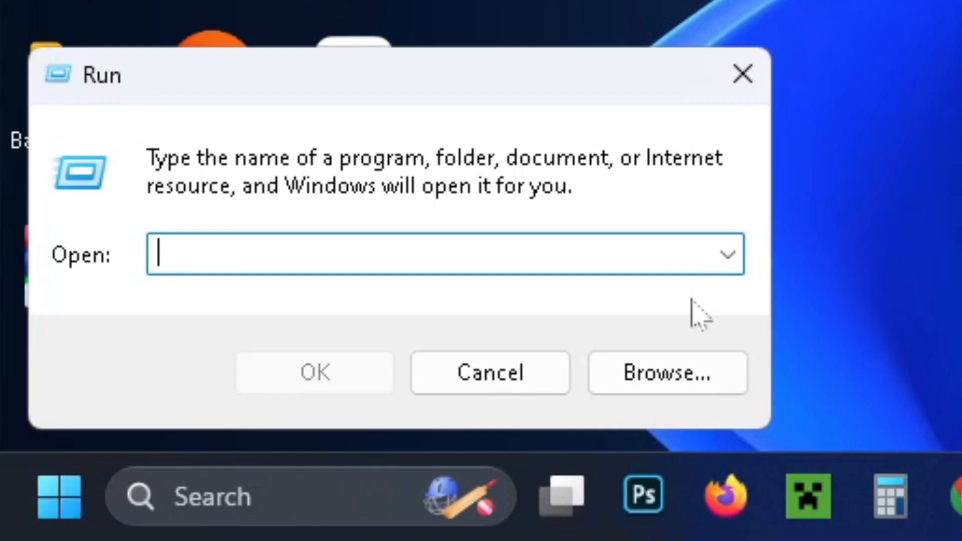
{"action": "type", "text": "appdata"}
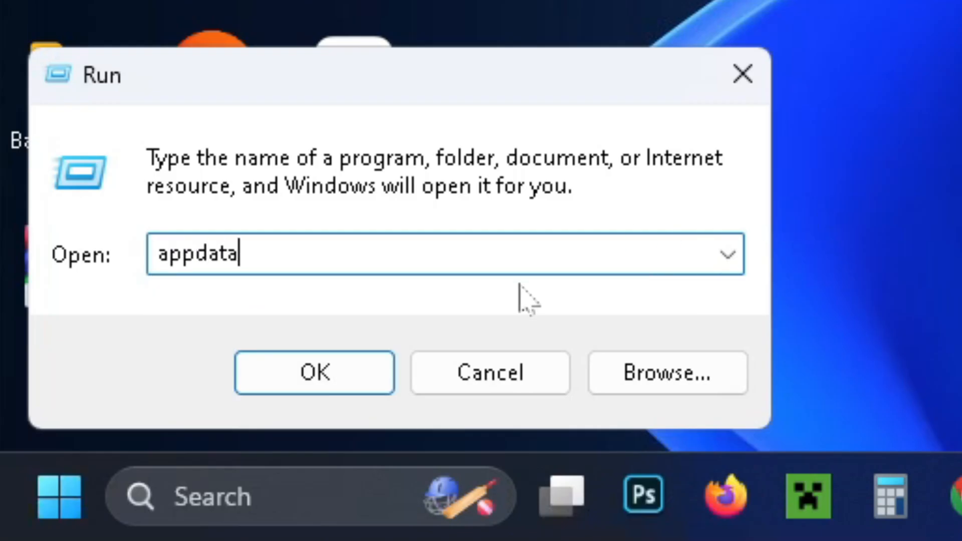
{"action": "left_click", "coordinate": [314, 371]}
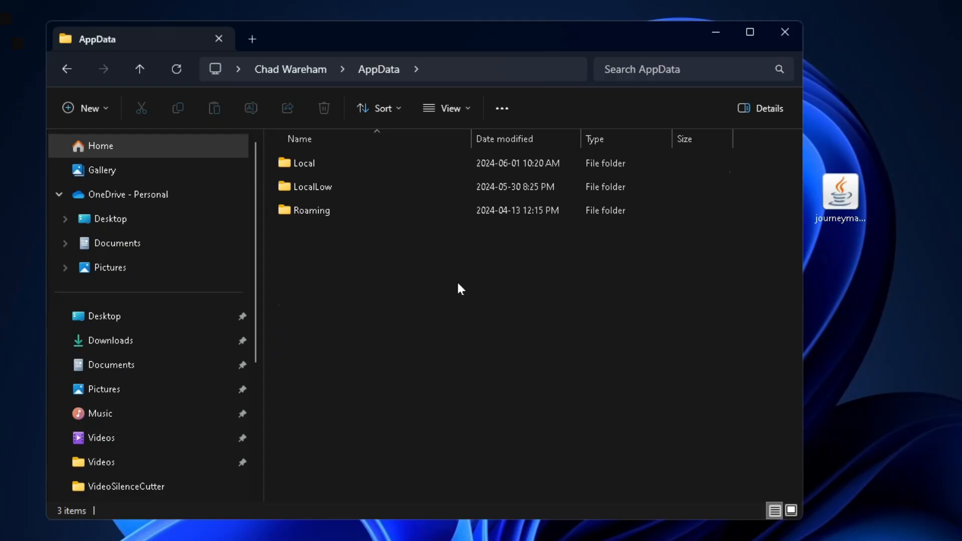
Step: Navigate Roaming > .minecraft > mods and drop the JourneyMap jar beside fabric-api and sodium-fabric
{"action": "double_click", "coordinate": [312, 210]}
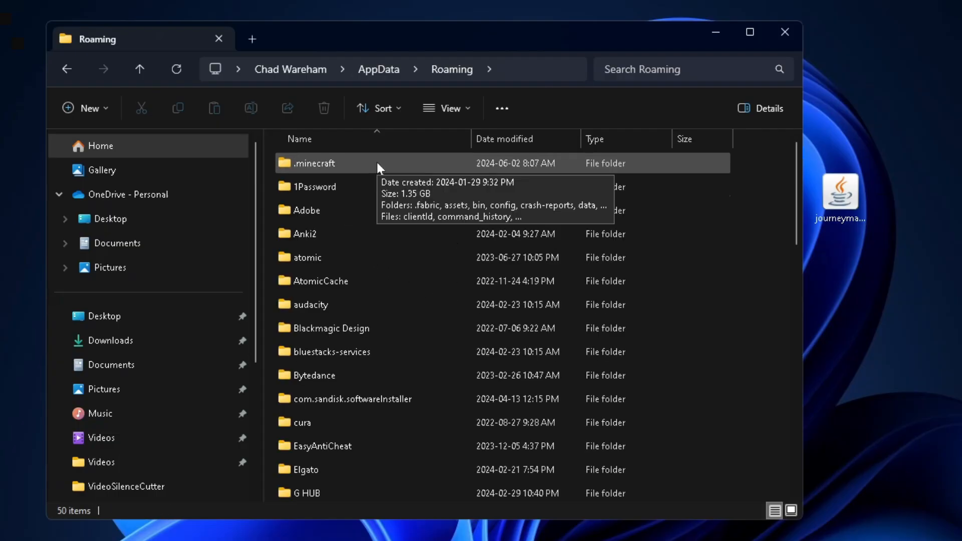
{"action": "double_click", "coordinate": [314, 164]}
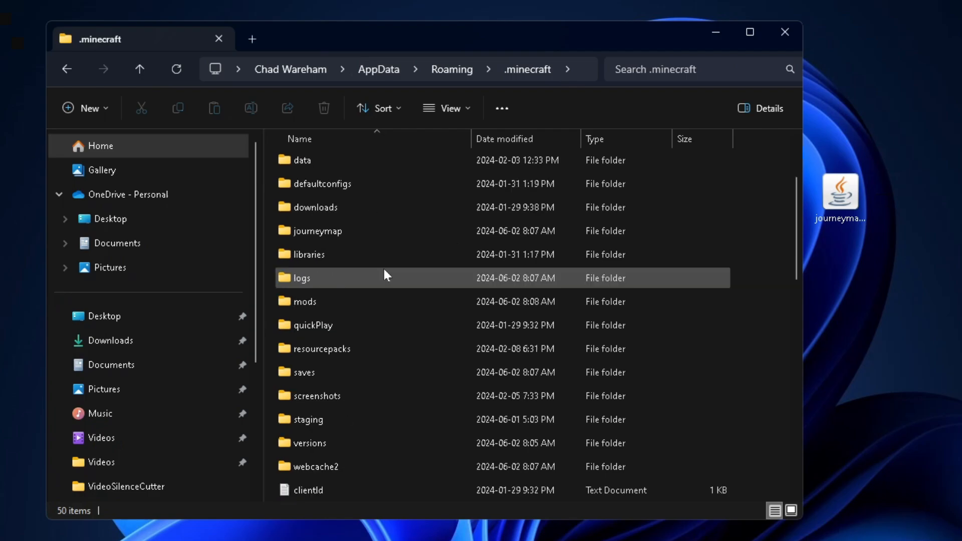
{"action": "mouse_move", "coordinate": [368, 306]}
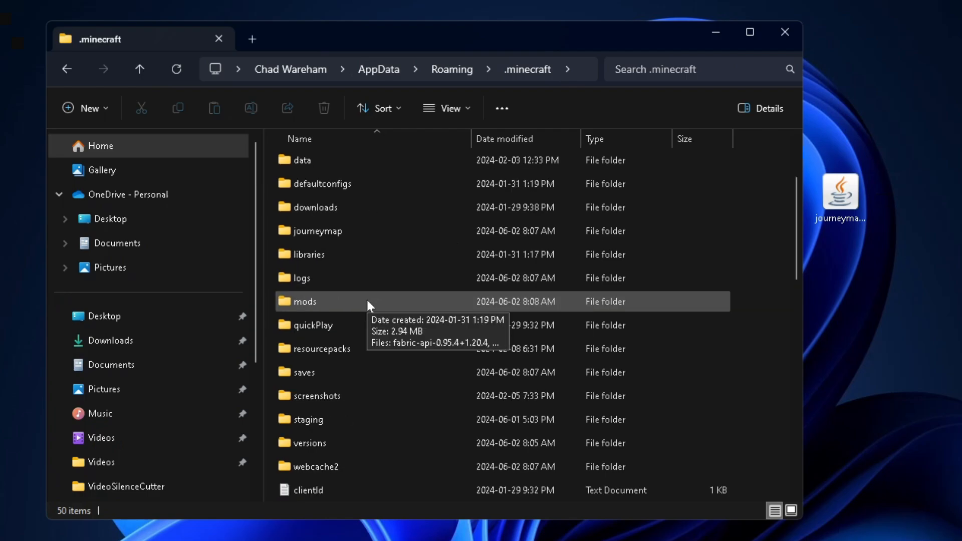
{"action": "double_click", "coordinate": [304, 301]}
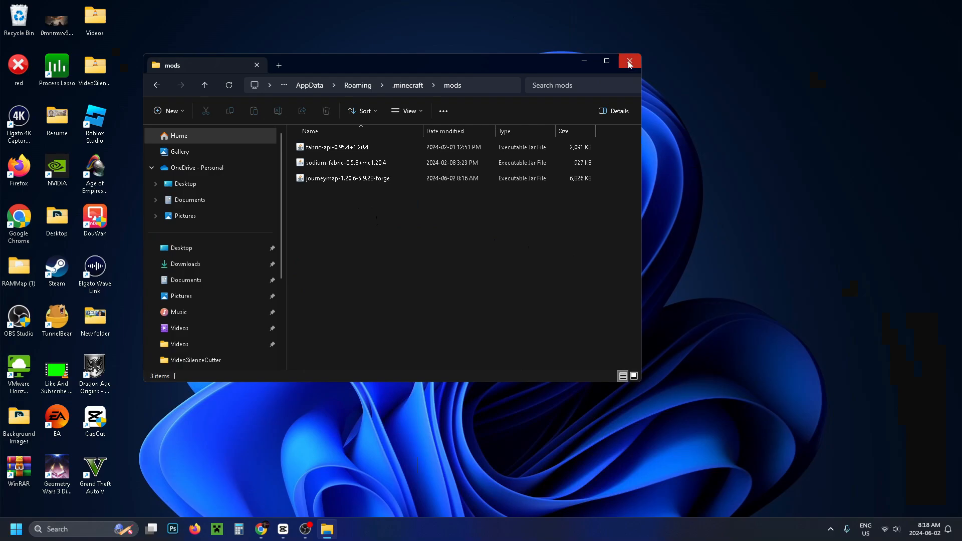
Step: Close the mods folder, select the forge 1.20.6-forge-50.0.31 installation and launch the game
{"action": "left_click", "coordinate": [628, 61]}
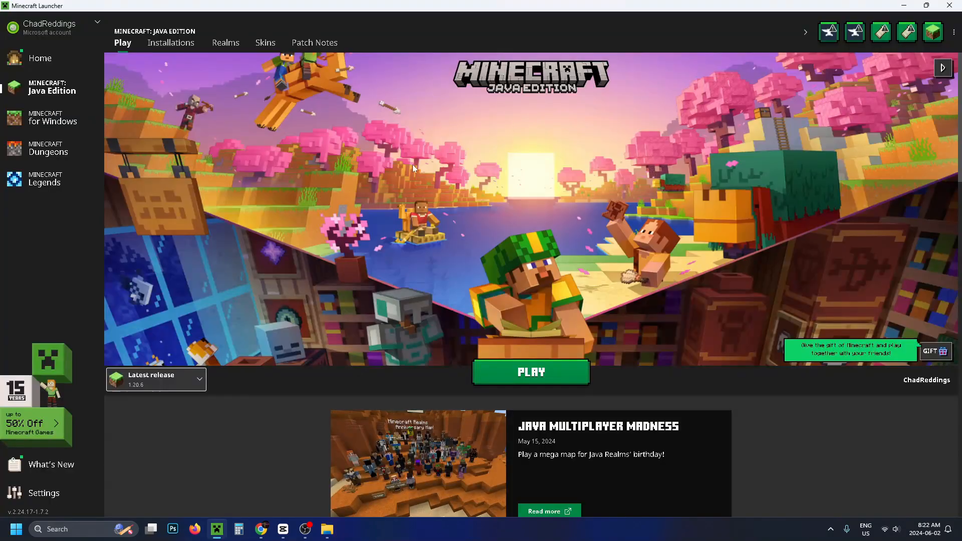
{"action": "mouse_move", "coordinate": [465, 230]}
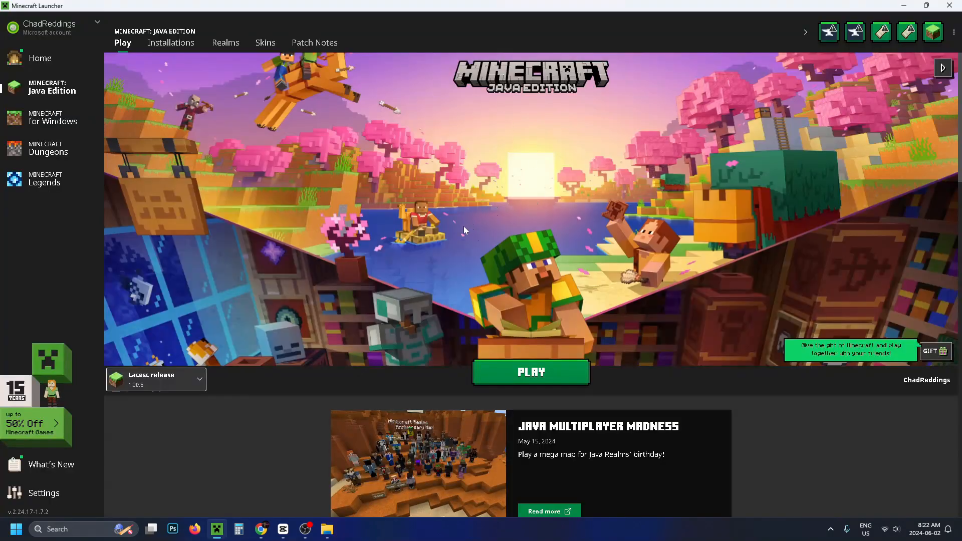
{"action": "mouse_move", "coordinate": [82, 98]}
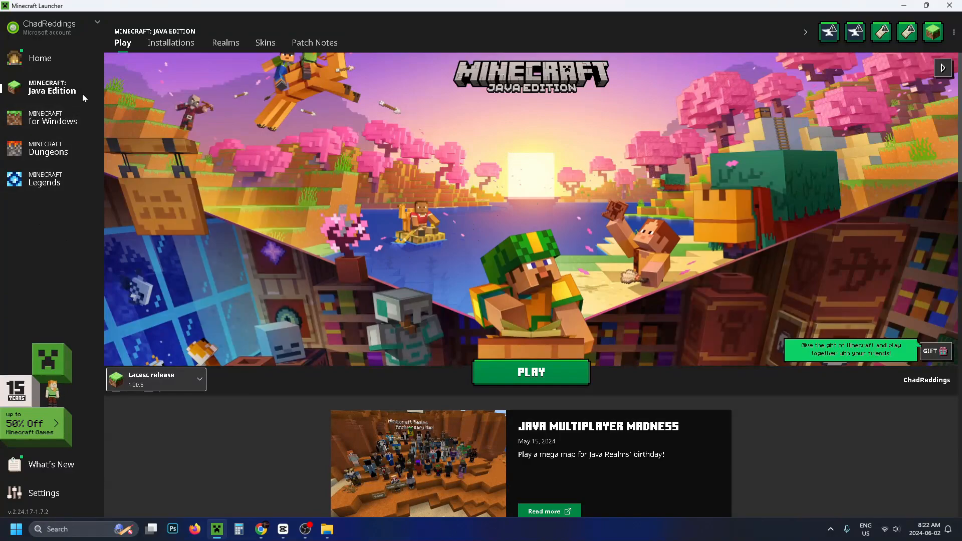
{"action": "mouse_move", "coordinate": [76, 91]}
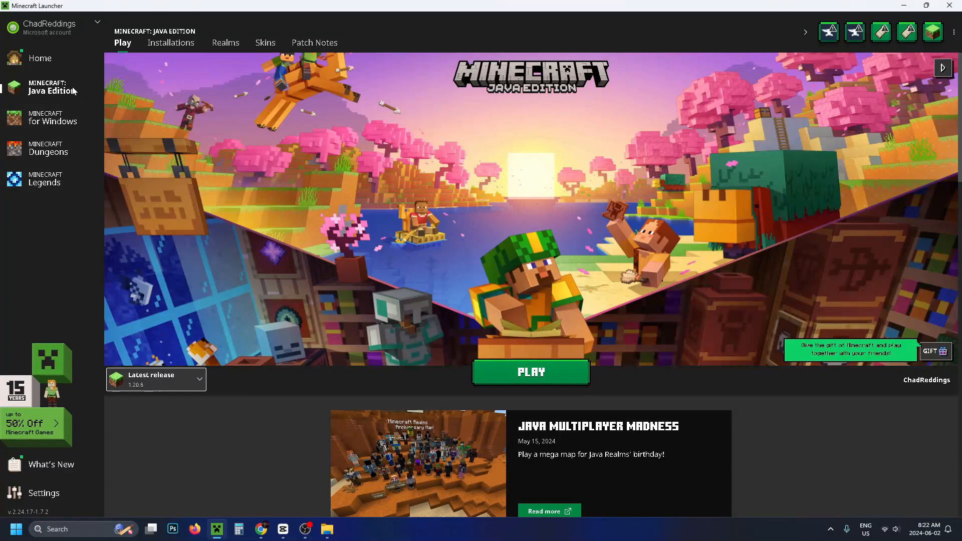
{"action": "mouse_move", "coordinate": [200, 382]}
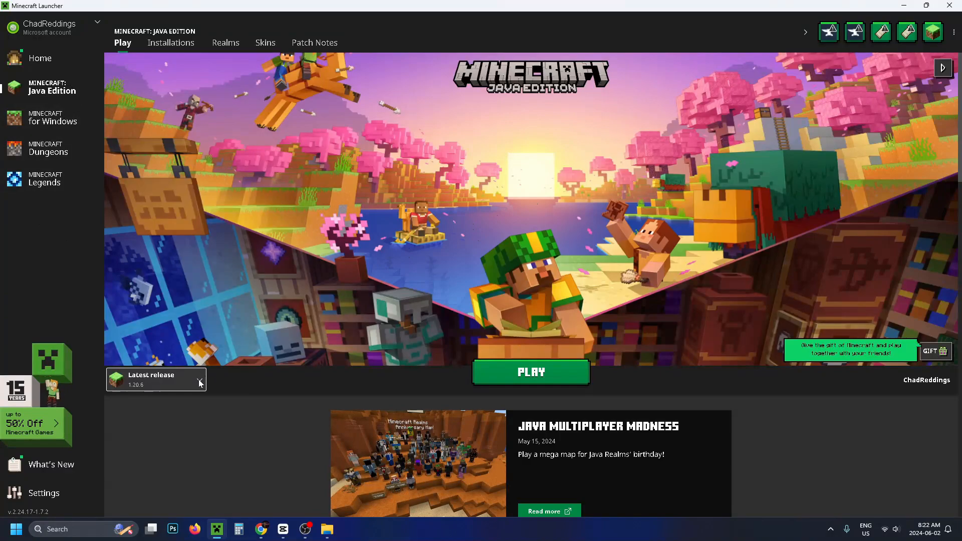
{"action": "left_click", "coordinate": [199, 382]}
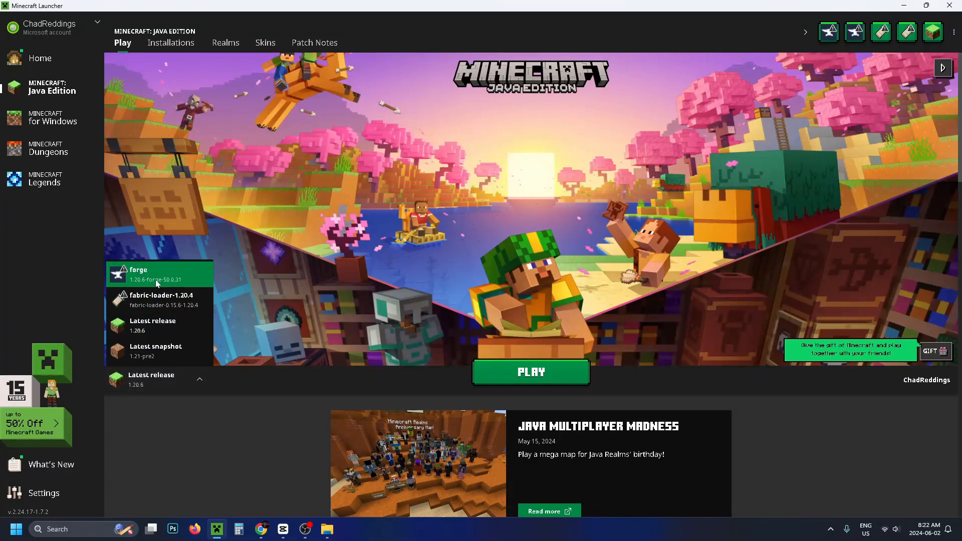
{"action": "left_click", "coordinate": [158, 273]}
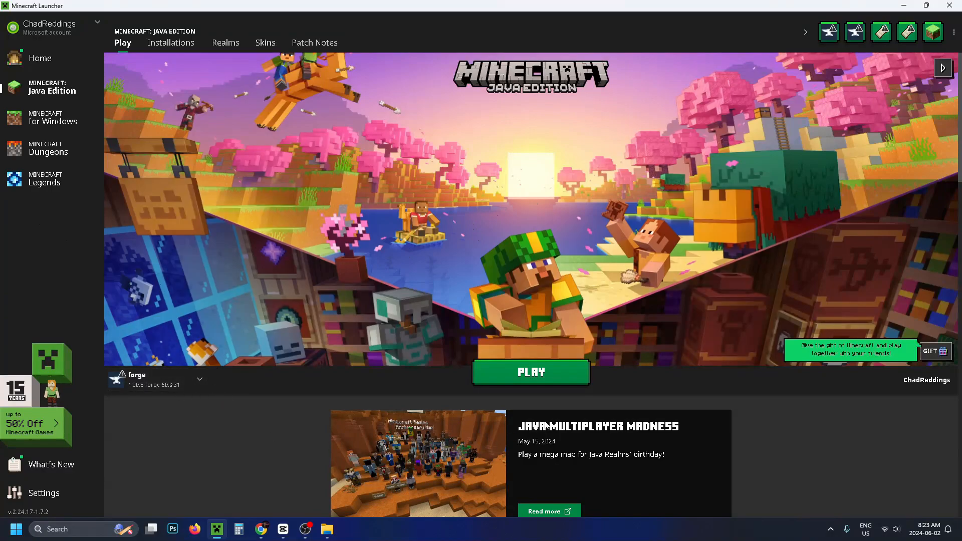
{"action": "left_click", "coordinate": [529, 372]}
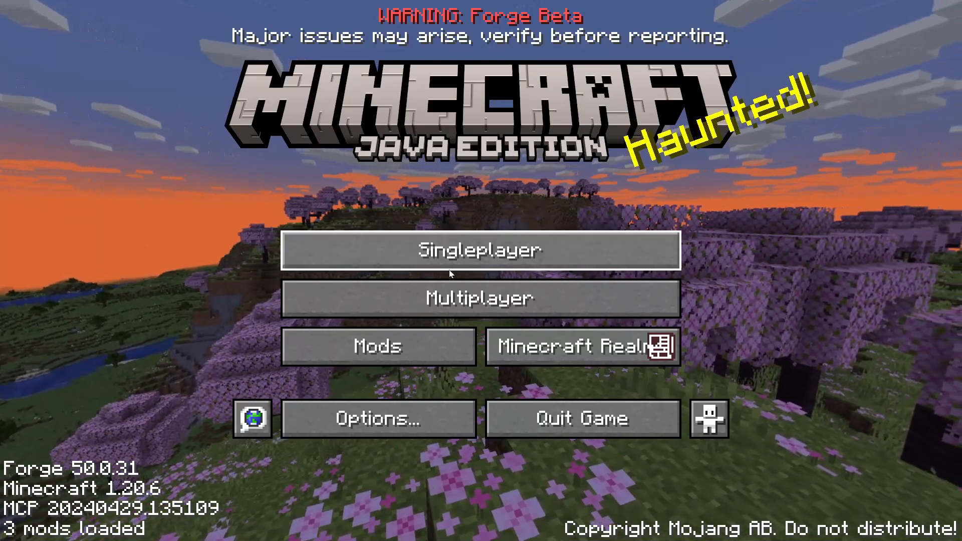
Step: Confirm Journeymap 5.9.28 appears in Minecraft's Mods list and return to the title screen
{"action": "left_click", "coordinate": [378, 346]}
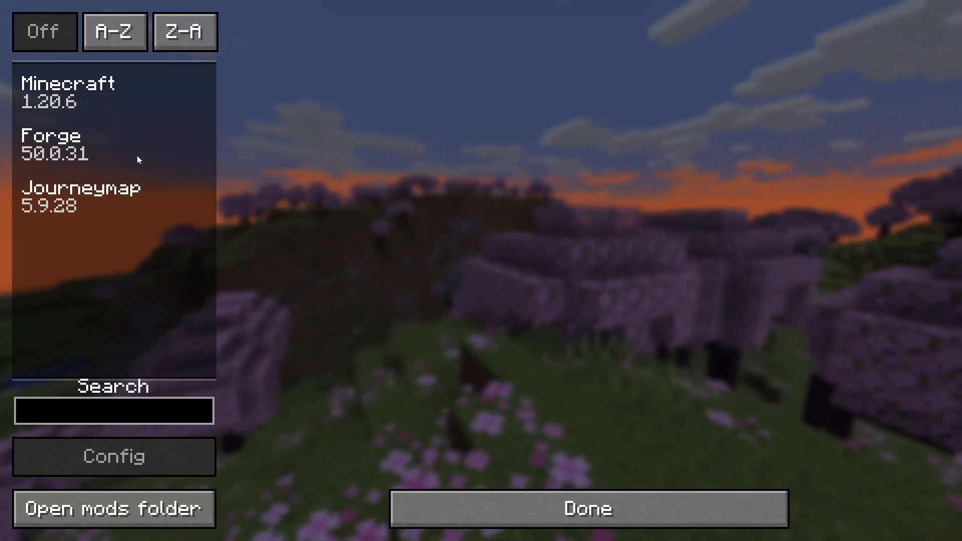
{"action": "left_click", "coordinate": [585, 507]}
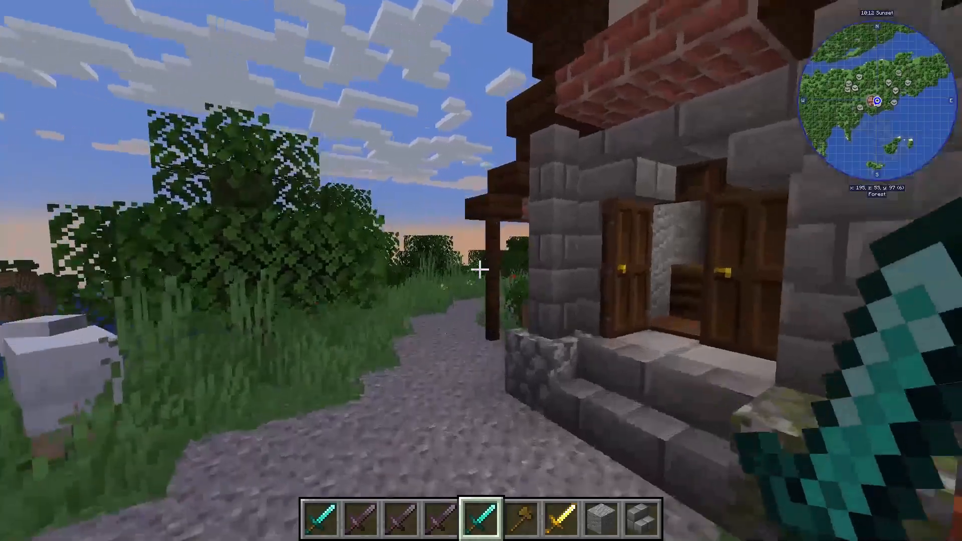